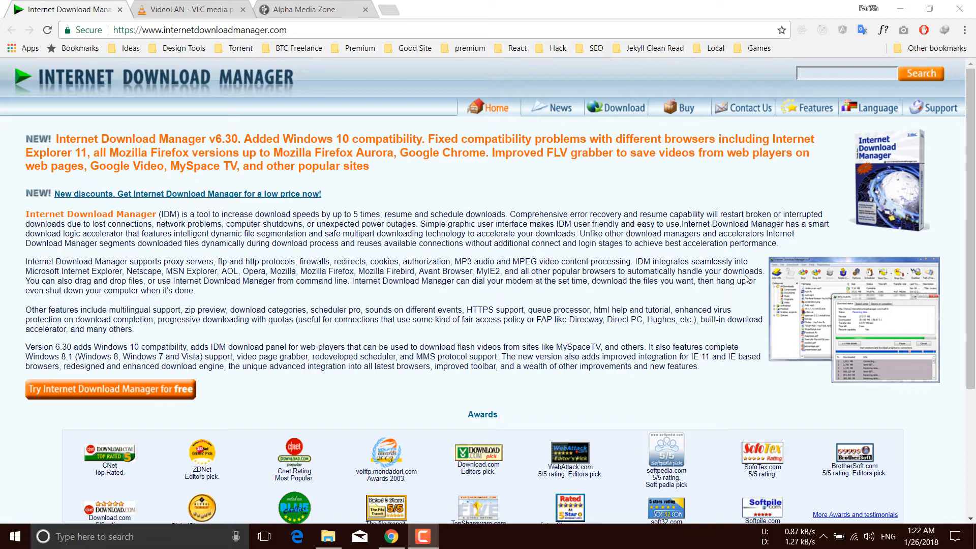
Step: Browse the IDM homepage and the VideoLAN skins page, then put Chrome away to show the desktop
{"action": "scroll", "scroll_direction": "down", "scroll_amount": 3}
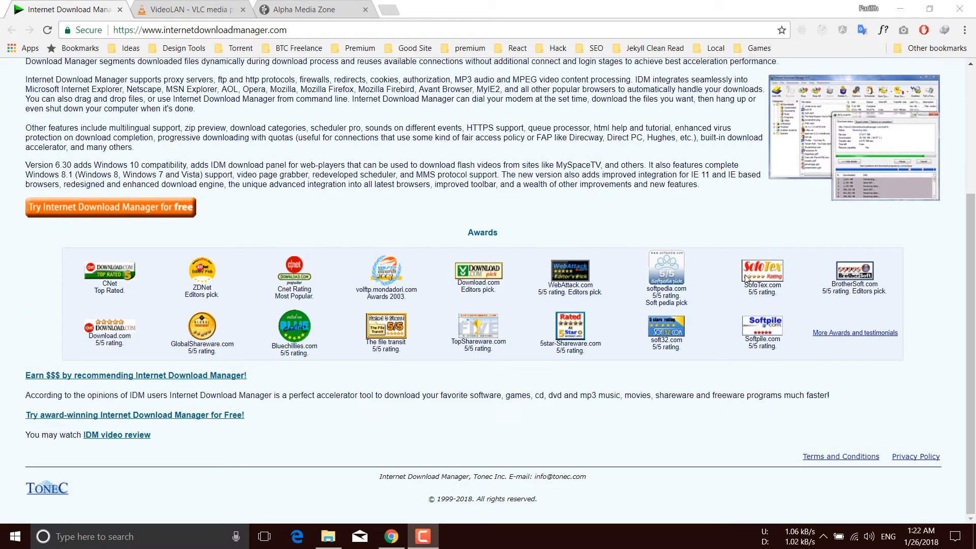
{"action": "scroll", "scroll_direction": "up", "scroll_amount": 3}
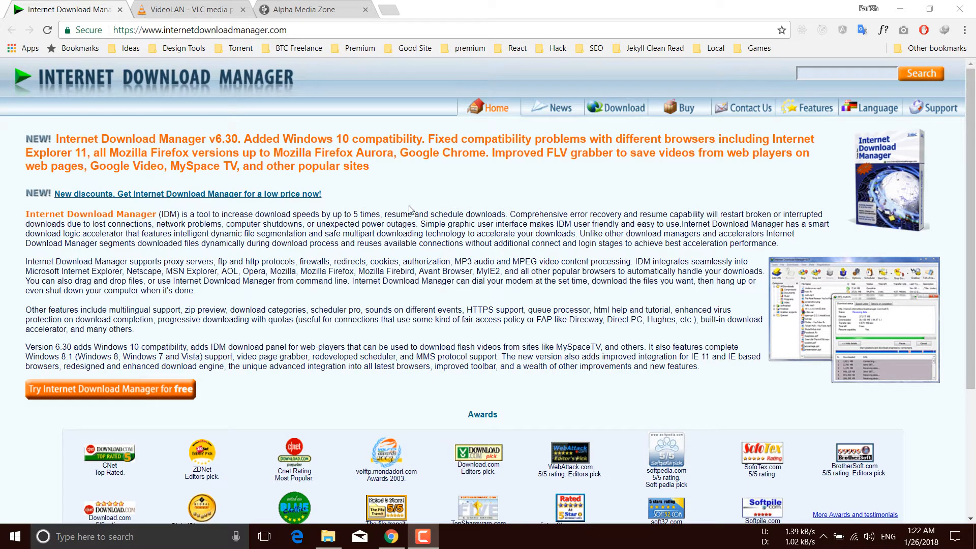
{"action": "left_click", "coordinate": [189, 9]}
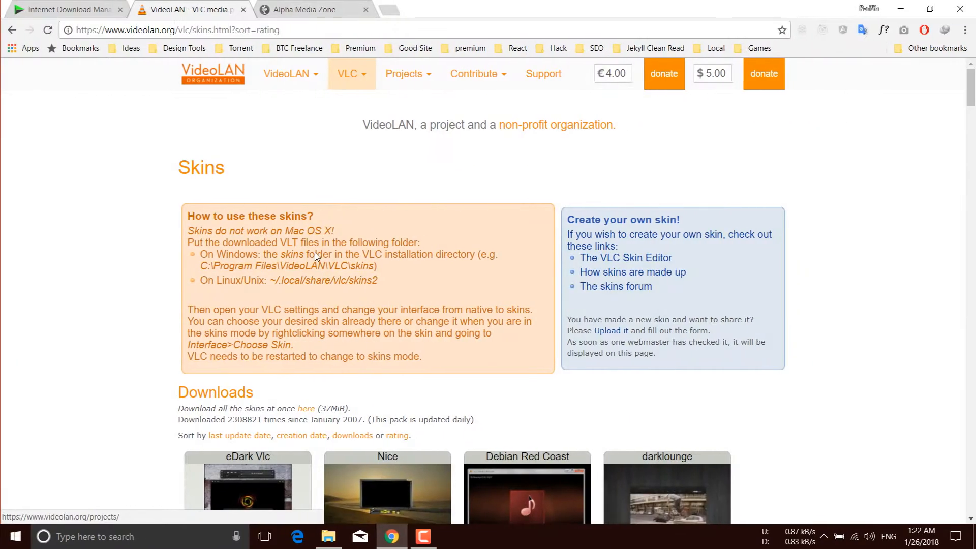
{"action": "left_click", "coordinate": [66, 10]}
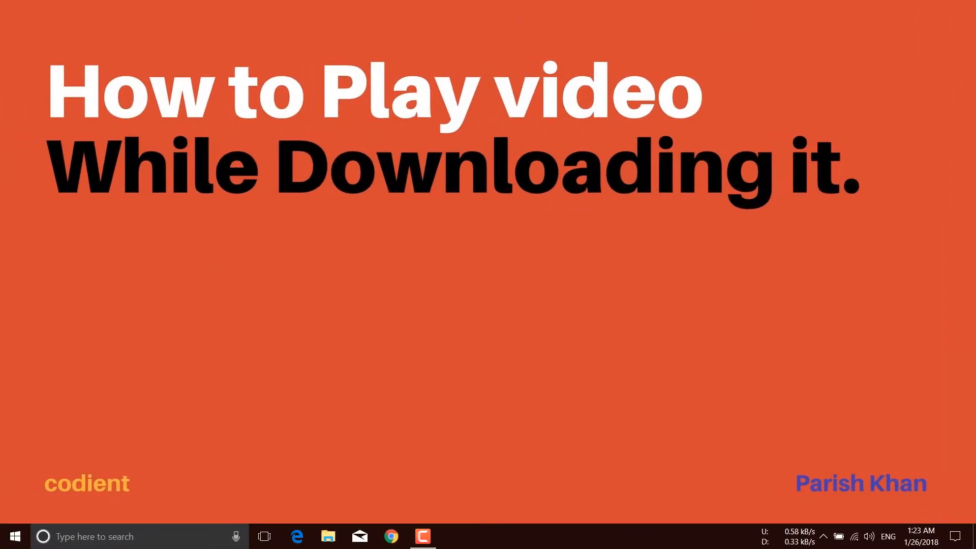
Step: Launch Internet Download Manager from a Start menu search for 'id'
{"action": "left_click", "coordinate": [18, 537]}
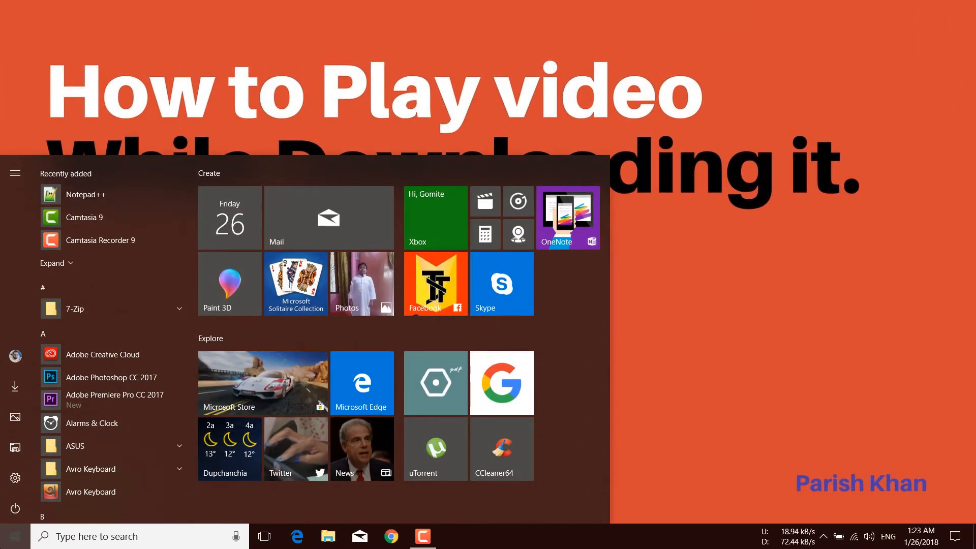
{"action": "type", "text": "i"}
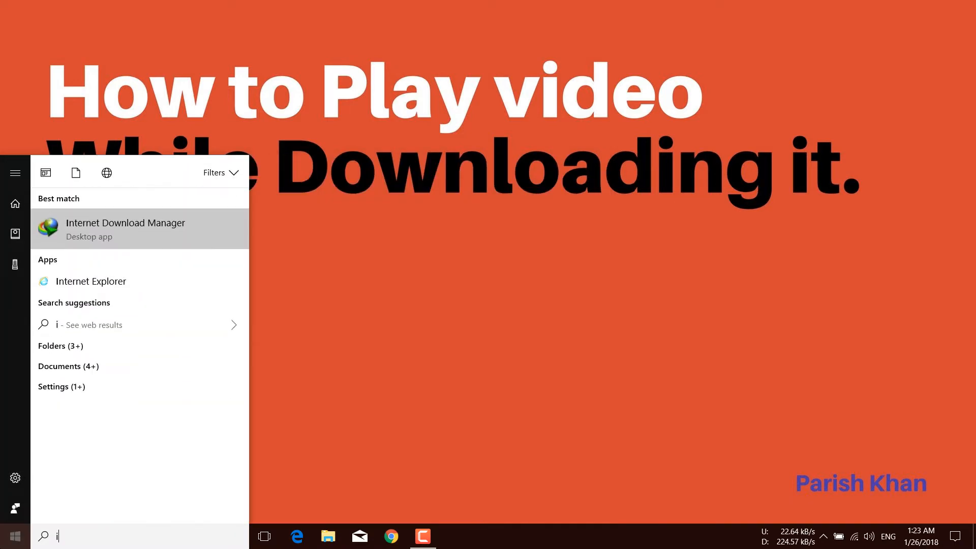
{"action": "type", "text": "d"}
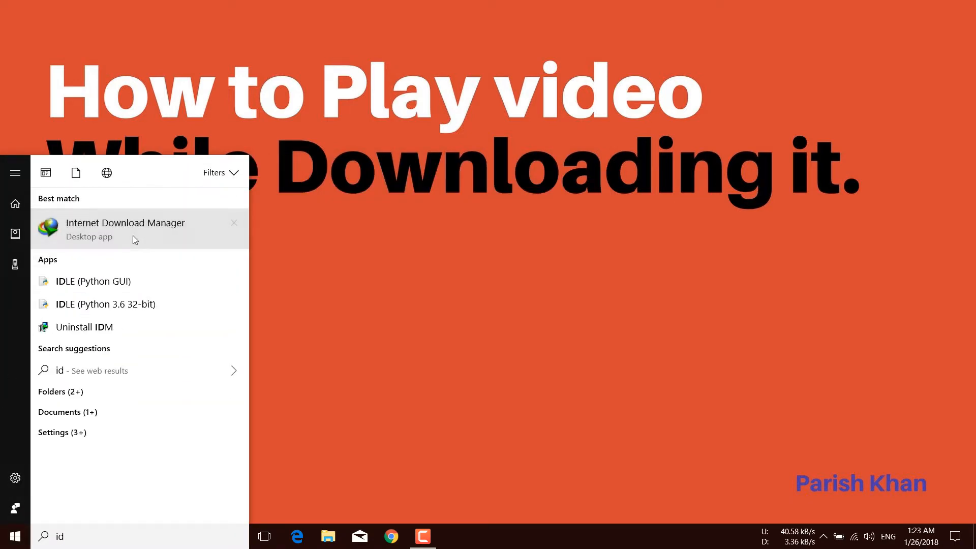
{"action": "left_click", "coordinate": [125, 229]}
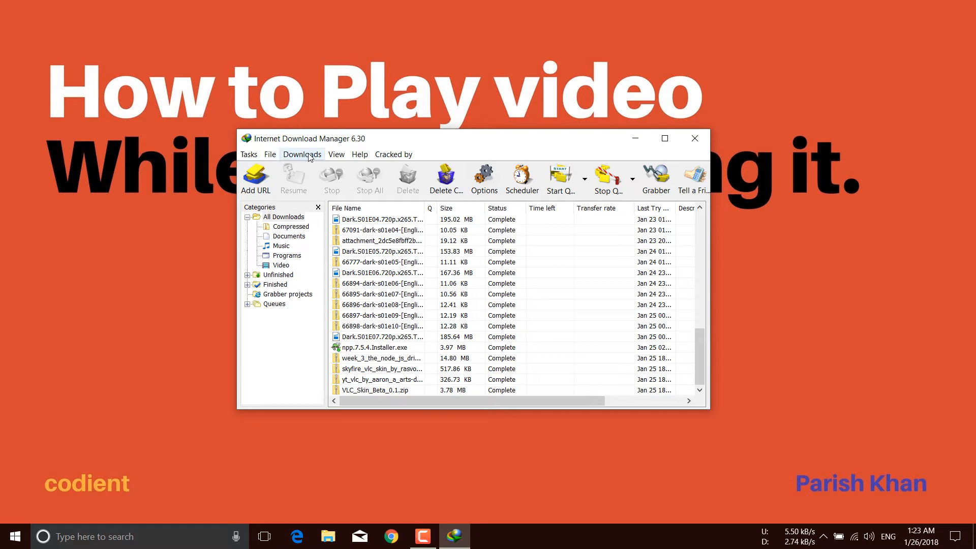
Step: In IDM Options > Connection, set the default max connections number to 1 and confirm
{"action": "left_click", "coordinate": [302, 154]}
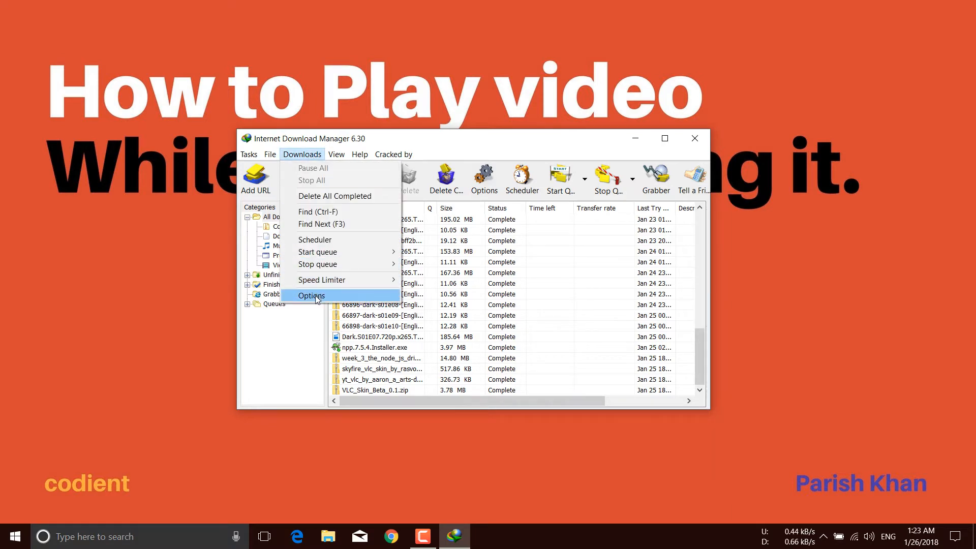
{"action": "left_click", "coordinate": [311, 295]}
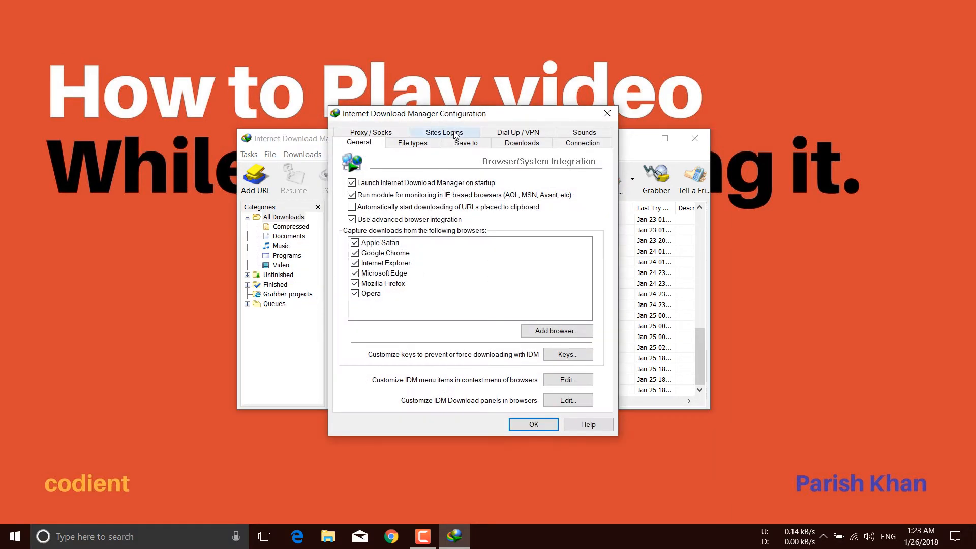
{"action": "mouse_move", "coordinate": [569, 143]}
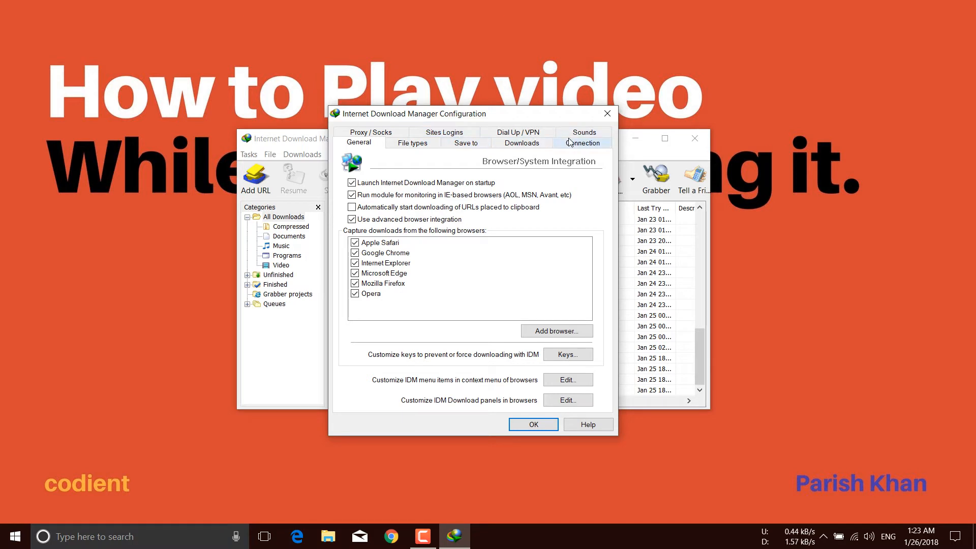
{"action": "left_click", "coordinate": [582, 142]}
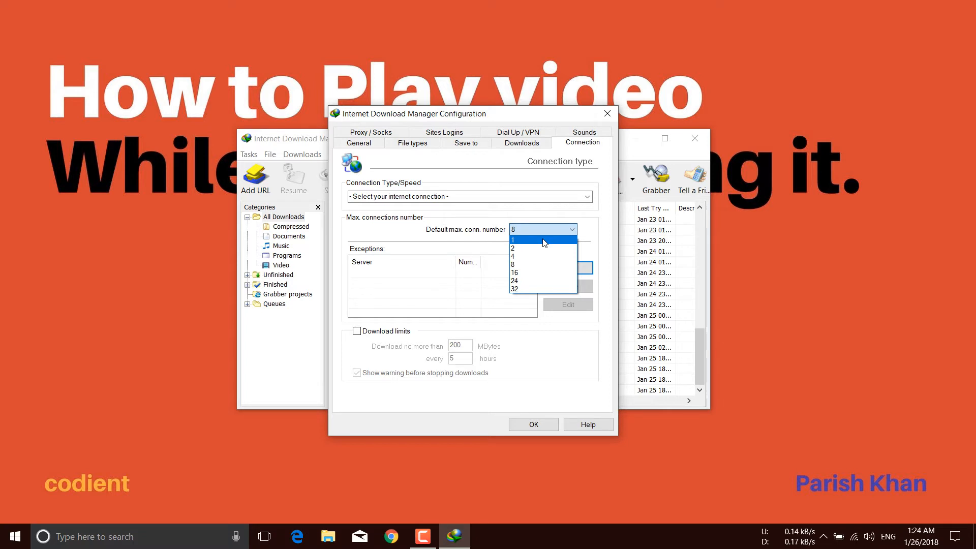
{"action": "left_click", "coordinate": [537, 239]}
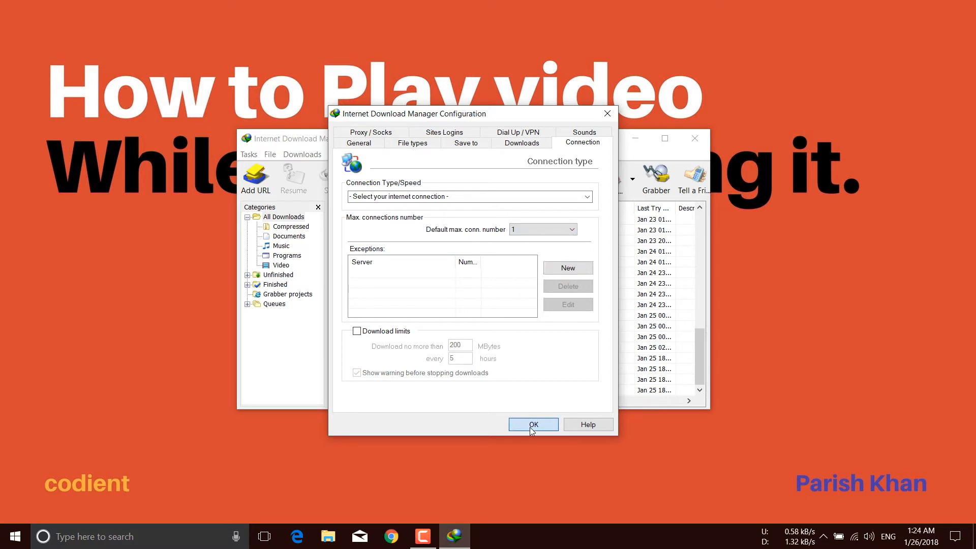
{"action": "left_click", "coordinate": [533, 424]}
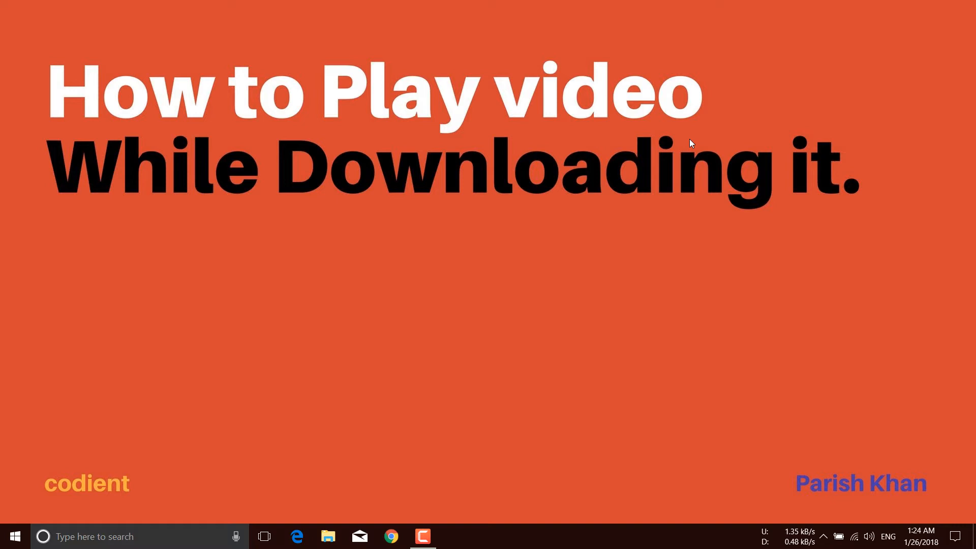
Step: Reach the File Explorer Options View settings via Control Panel's Appearance and Personalization
{"action": "left_click", "coordinate": [16, 537]}
{"action": "type", "text": "cont"}
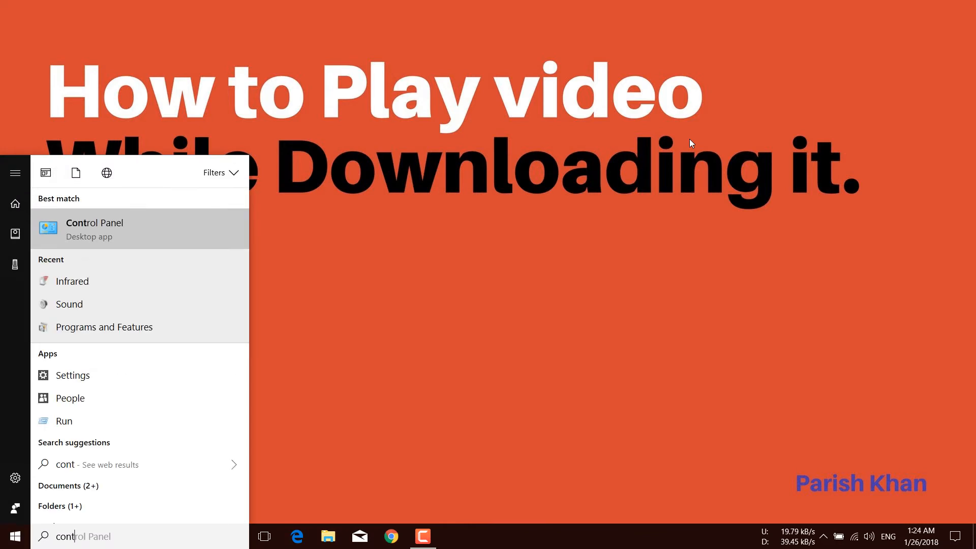
{"action": "left_click", "coordinate": [94, 230]}
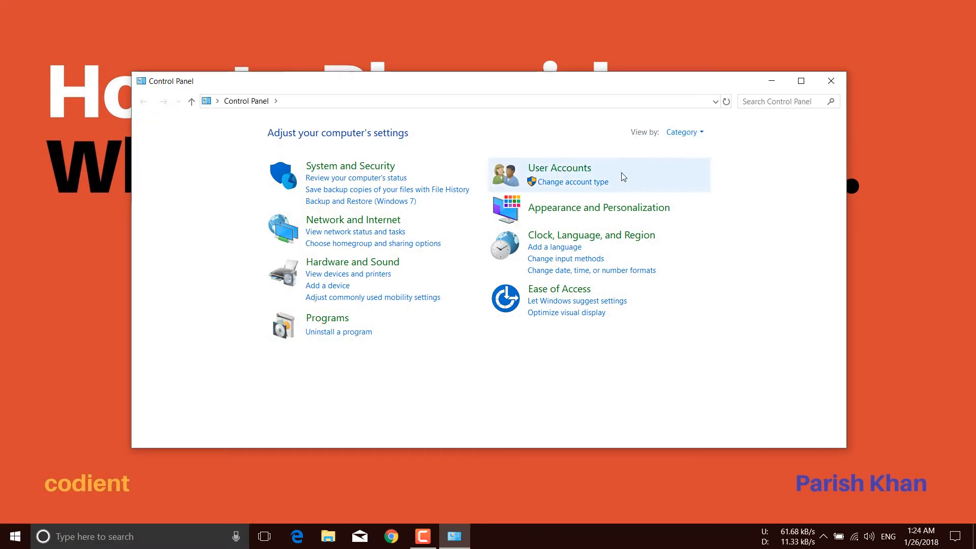
{"action": "mouse_move", "coordinate": [614, 215]}
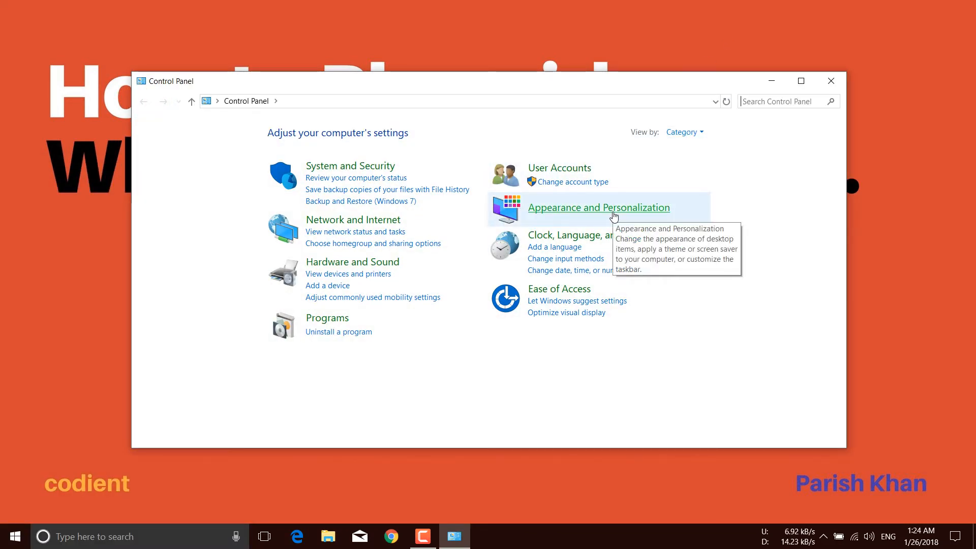
{"action": "left_click", "coordinate": [597, 207]}
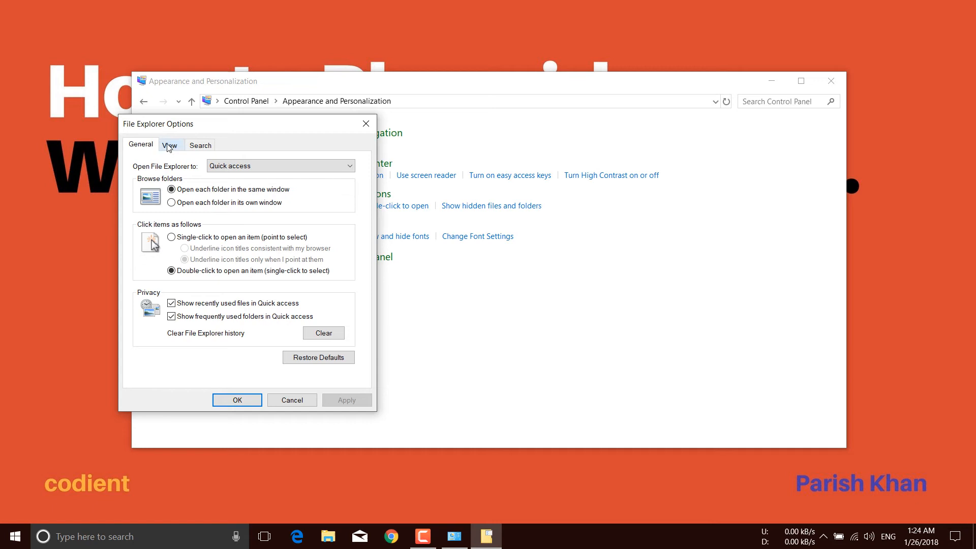
{"action": "left_click", "coordinate": [170, 145]}
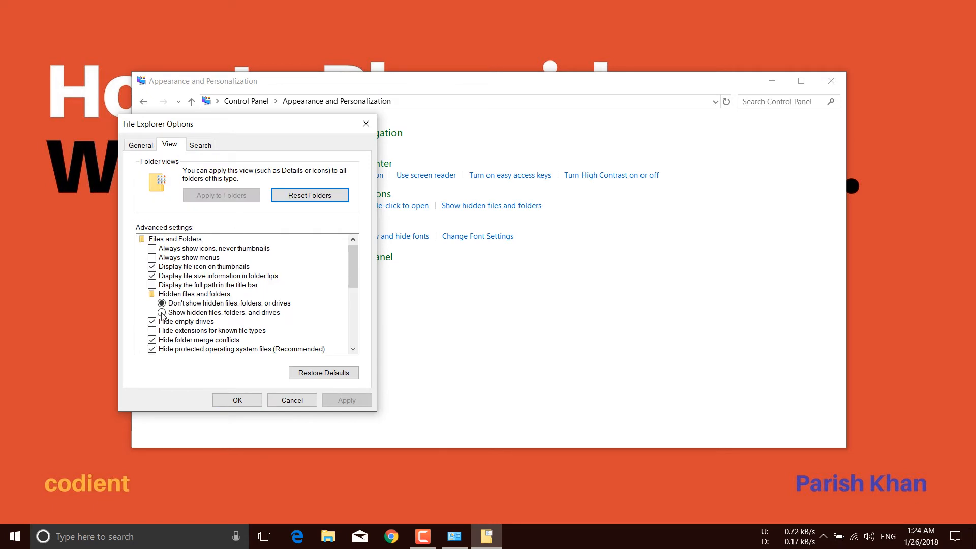
Step: Enable showing hidden files, folders and drives, apply it and close Control Panel
{"action": "left_click", "coordinate": [162, 312]}
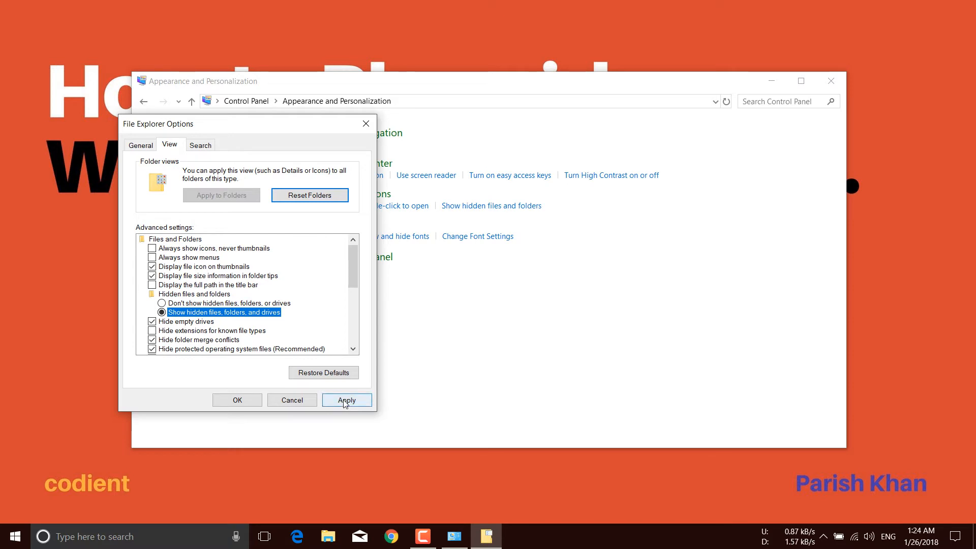
{"action": "left_click", "coordinate": [347, 401]}
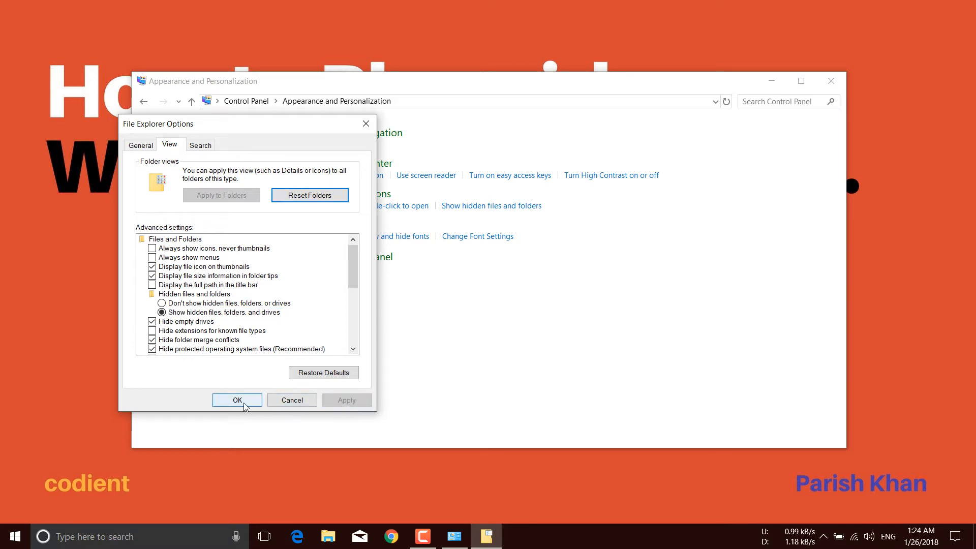
{"action": "left_click", "coordinate": [237, 400]}
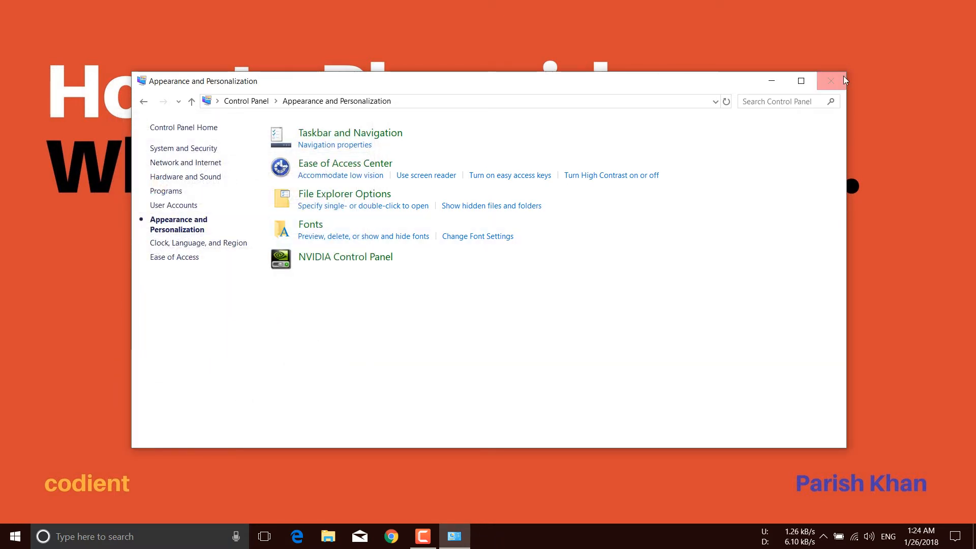
{"action": "mouse_move", "coordinate": [831, 81]}
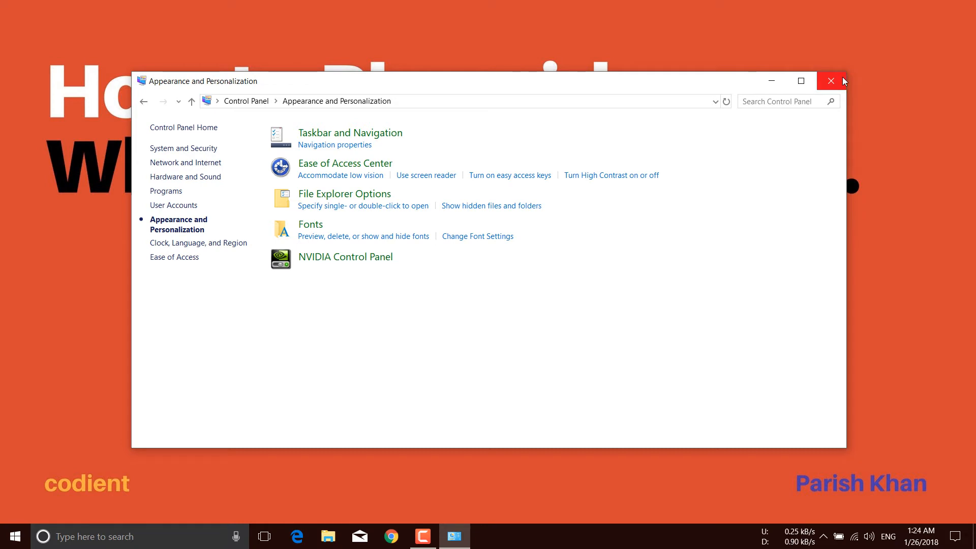
{"action": "left_click", "coordinate": [830, 82]}
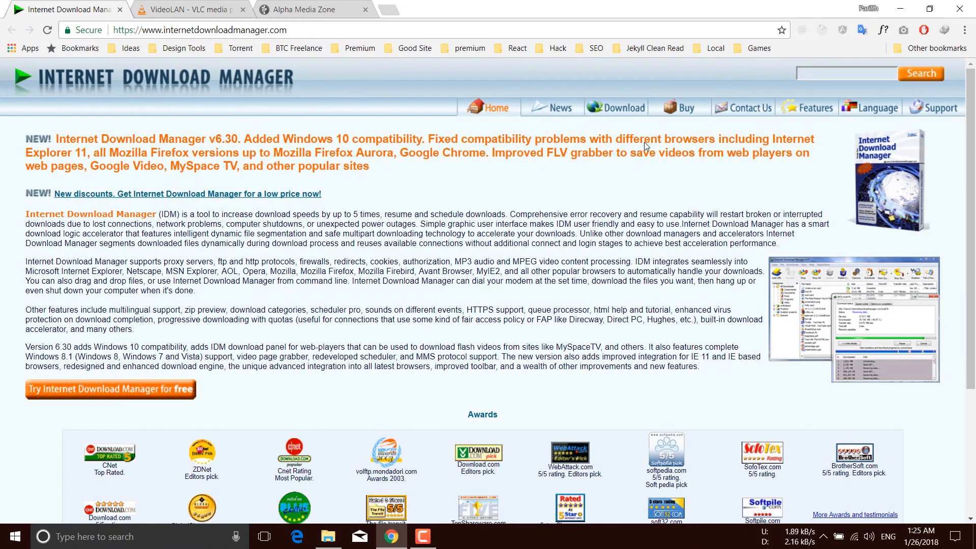
{"action": "mouse_move", "coordinate": [315, 25]}
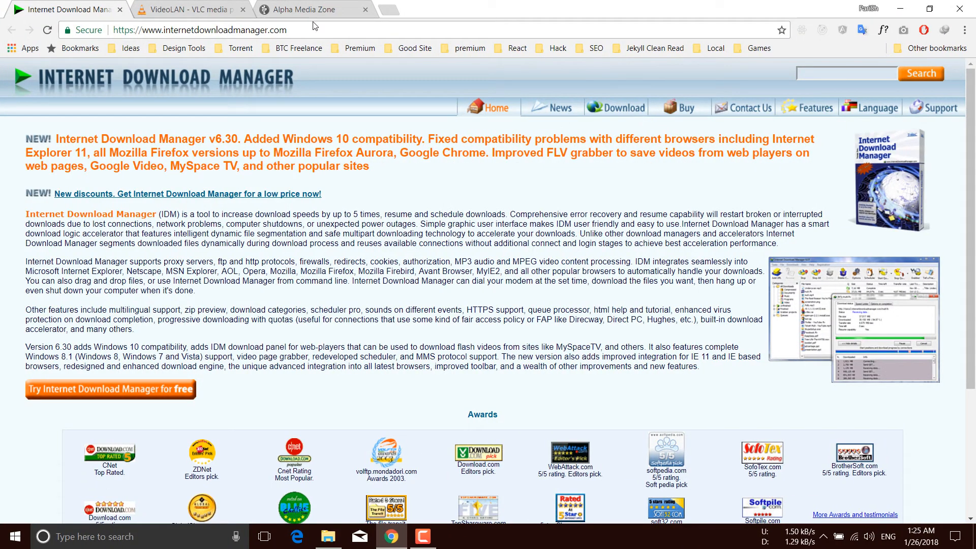
Step: Switch to the Alpha Media Zone movie directory and scroll down to the Barbie titles
{"action": "left_click", "coordinate": [300, 9]}
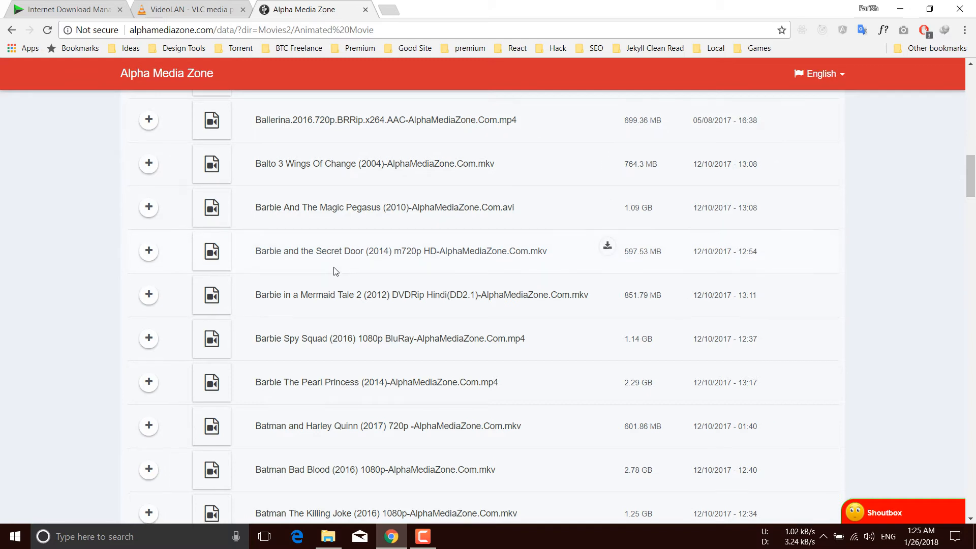
{"action": "scroll", "scroll_direction": "down", "scroll_amount": 3}
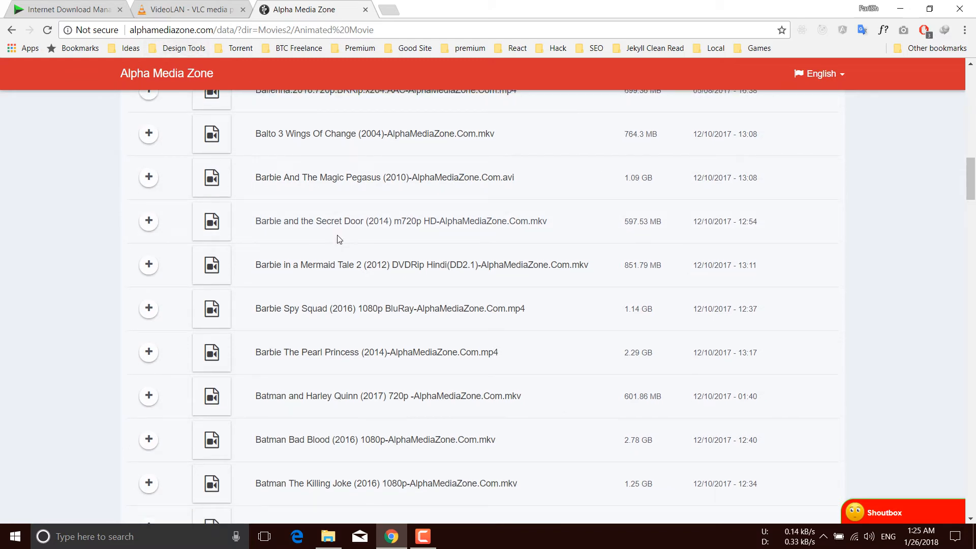
{"action": "scroll", "scroll_direction": "down", "scroll_amount": 3}
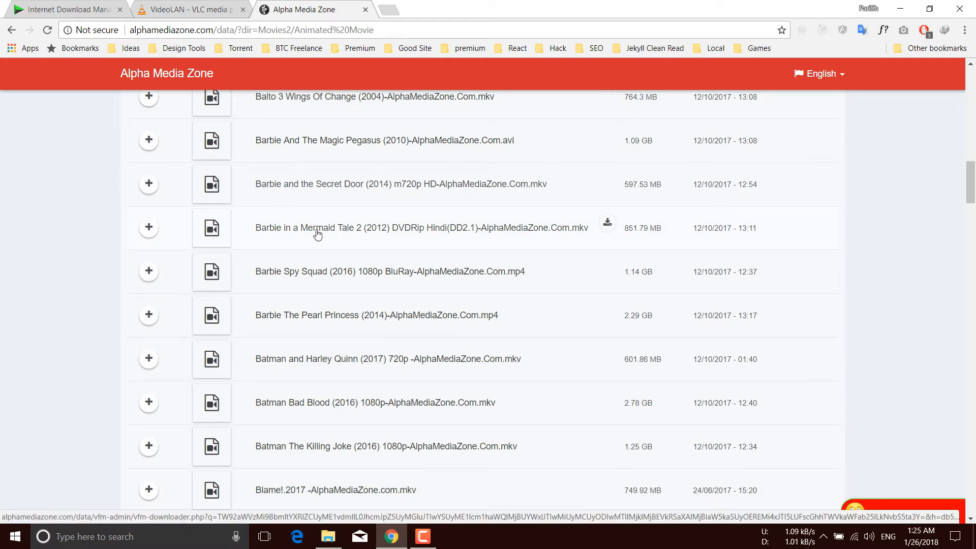
{"action": "mouse_move", "coordinate": [343, 236]}
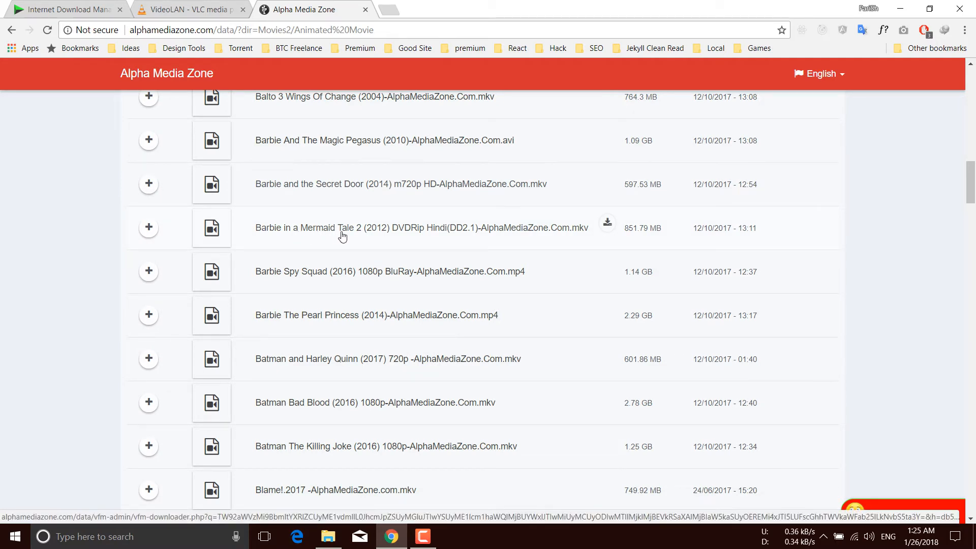
Step: Start downloading Barbie in a Mermaid Tale 2 (852 MB) and bring up IDM's download list
{"action": "left_click", "coordinate": [606, 222]}
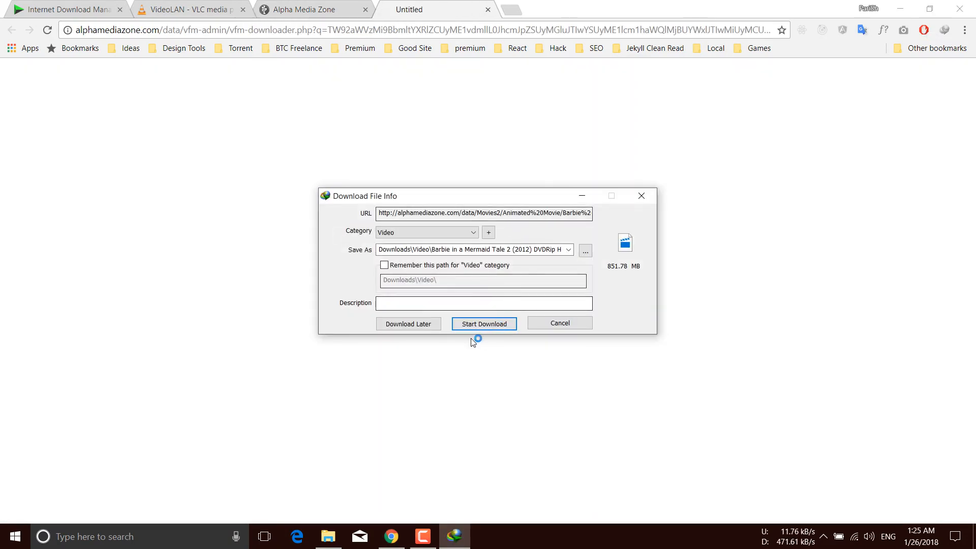
{"action": "left_click", "coordinate": [484, 323]}
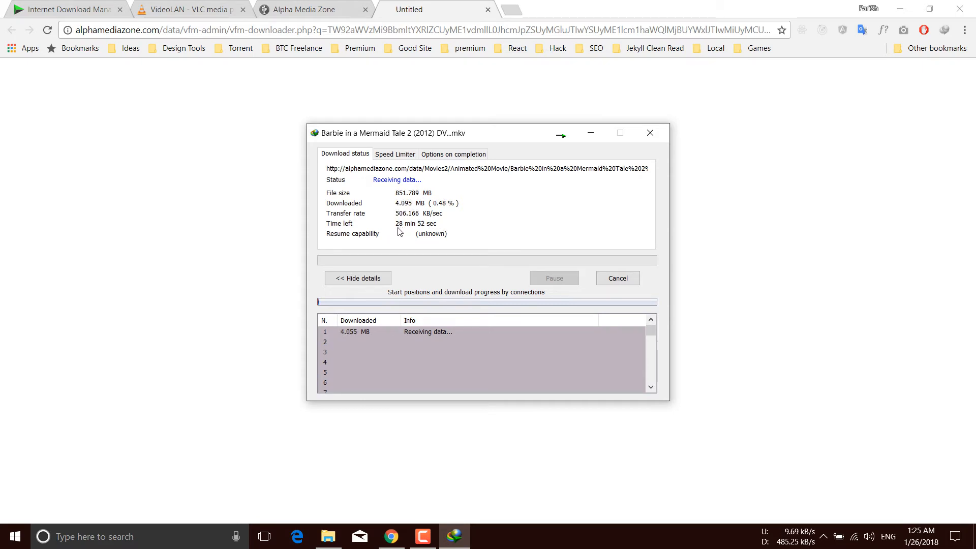
{"action": "mouse_move", "coordinate": [435, 235]}
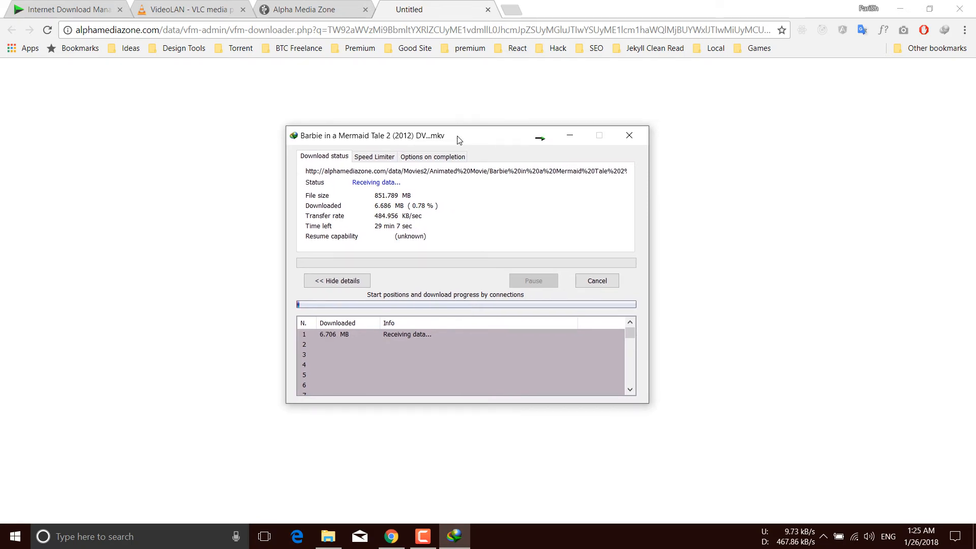
{"action": "mouse_move", "coordinate": [726, 474]}
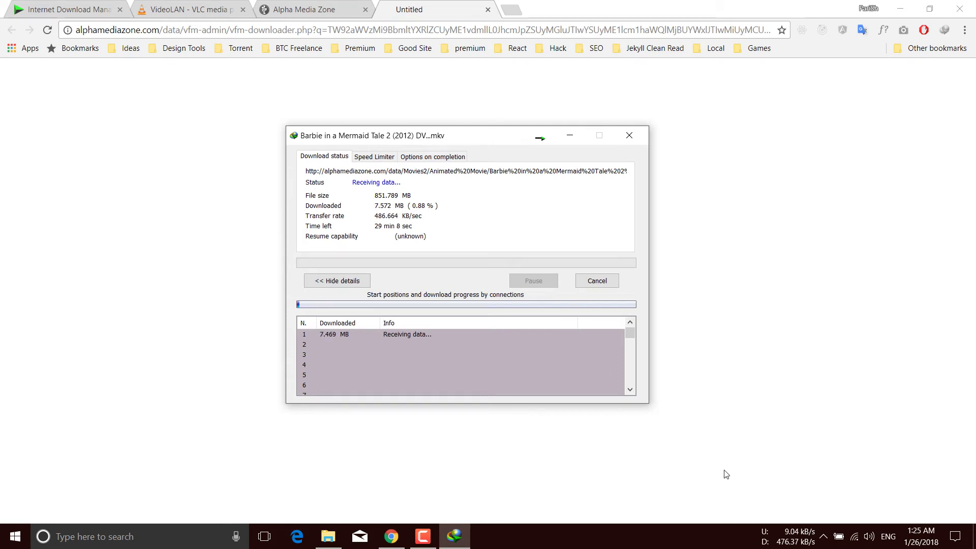
{"action": "left_click", "coordinate": [16, 537]}
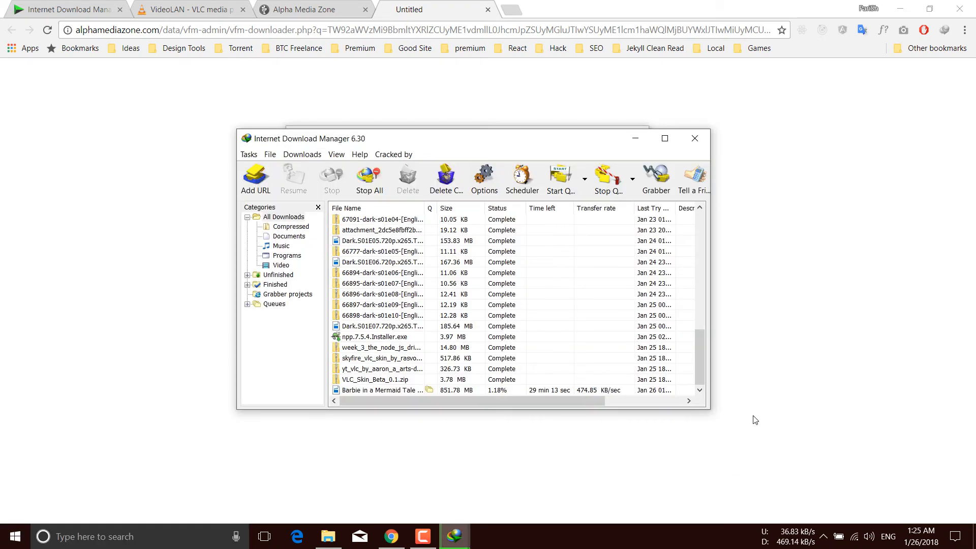
Step: Look up and select the temporary directory path under AppData\Roaming\IDM in IDM's Save to settings
{"action": "left_click", "coordinate": [302, 155]}
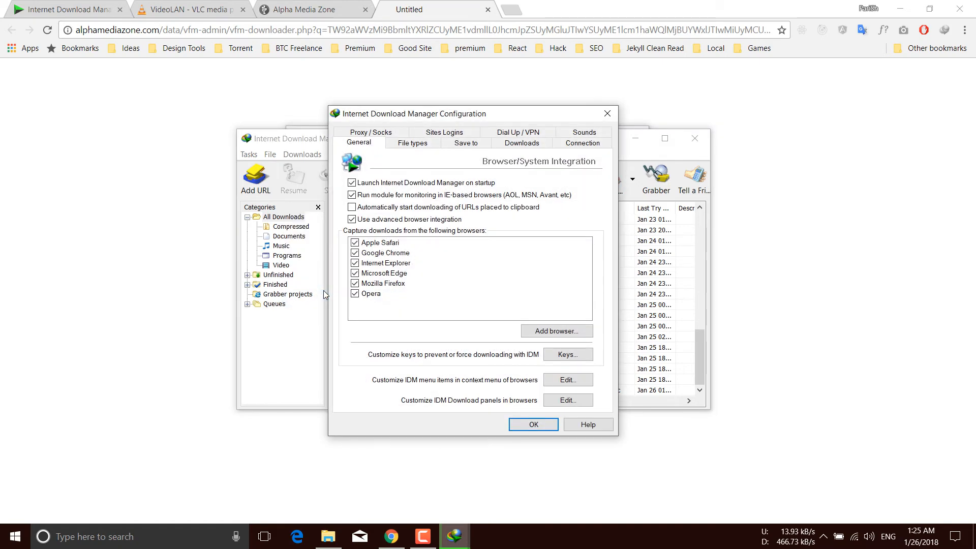
{"action": "left_click", "coordinate": [465, 143]}
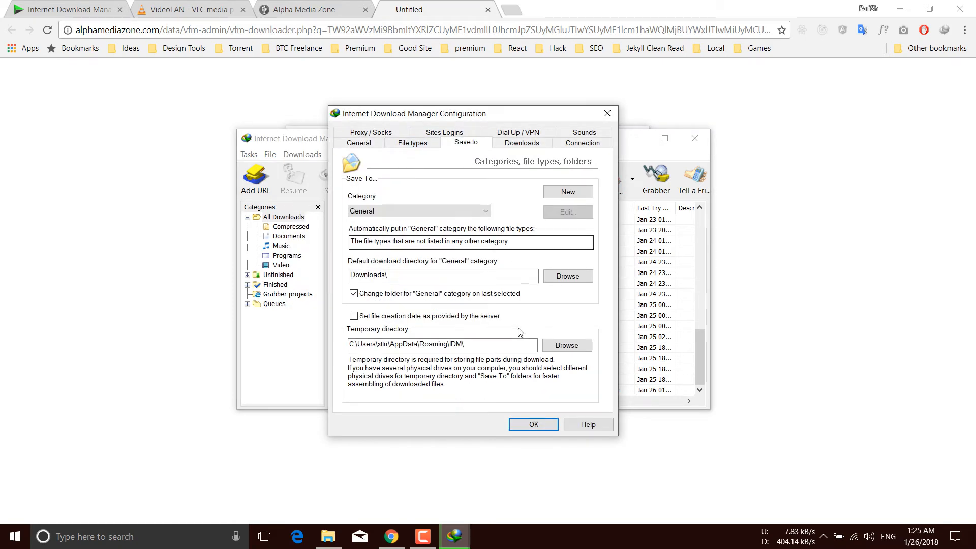
{"action": "left_click", "coordinate": [472, 345]}
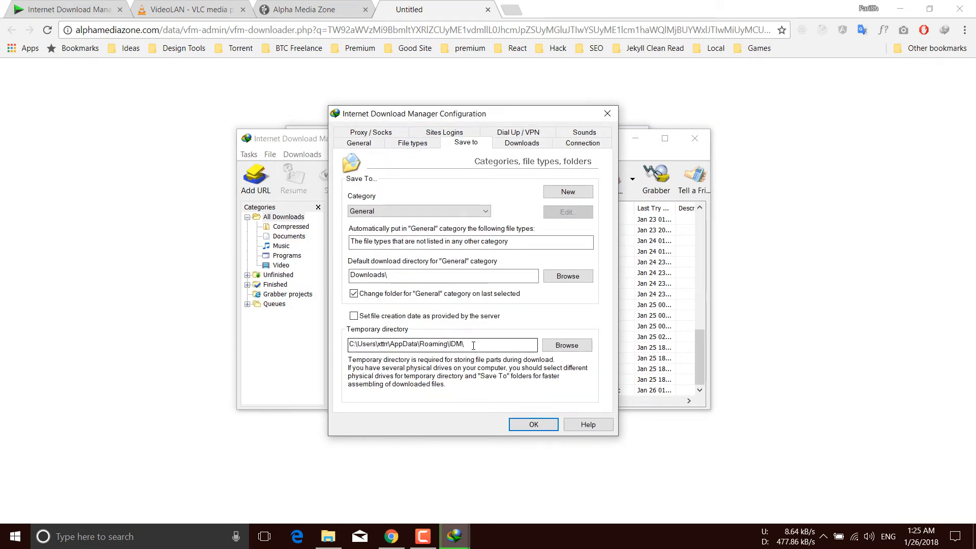
{"action": "double_click", "coordinate": [443, 345]}
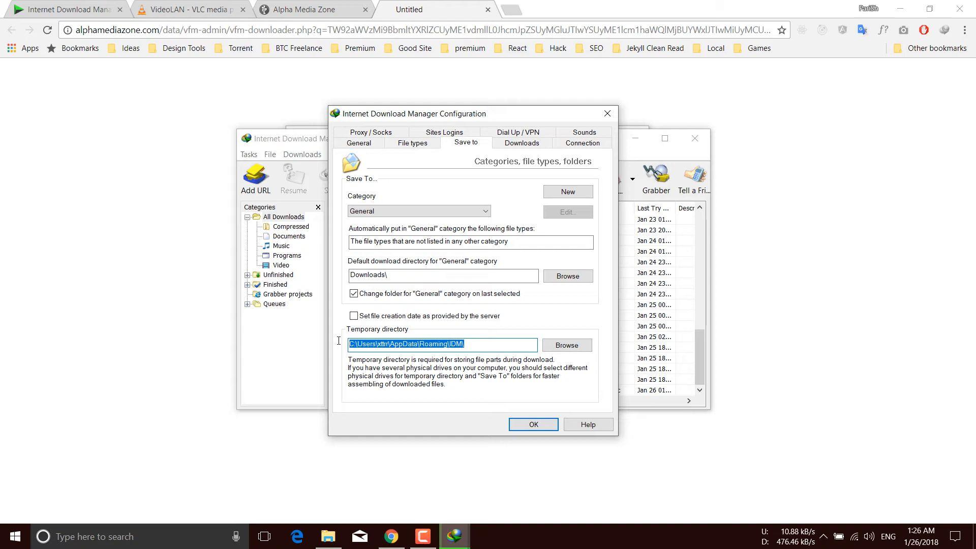
{"action": "mouse_move", "coordinate": [616, 144]}
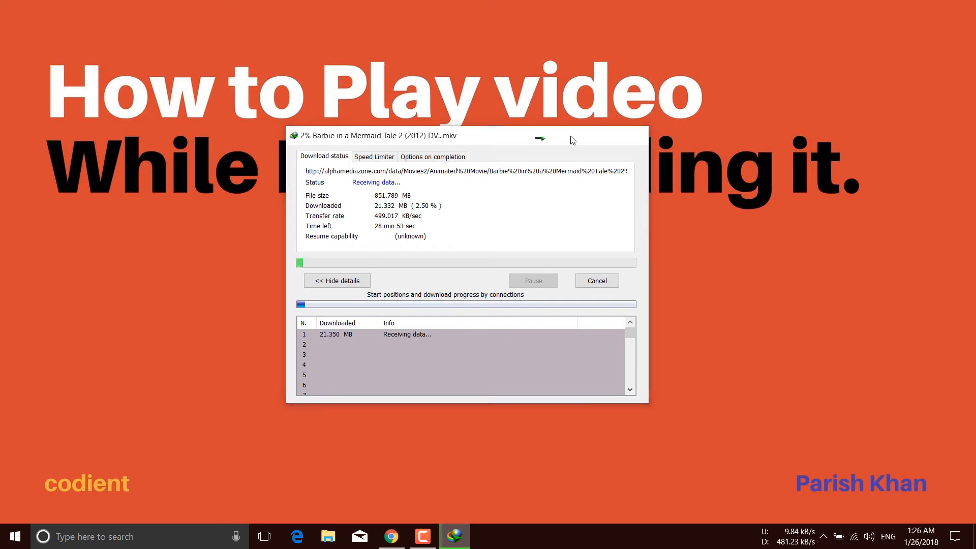
Step: Launch Command Prompt from Windows search and move its window toward the centre
{"action": "left_click", "coordinate": [15, 536]}
{"action": "type", "text": "command"}
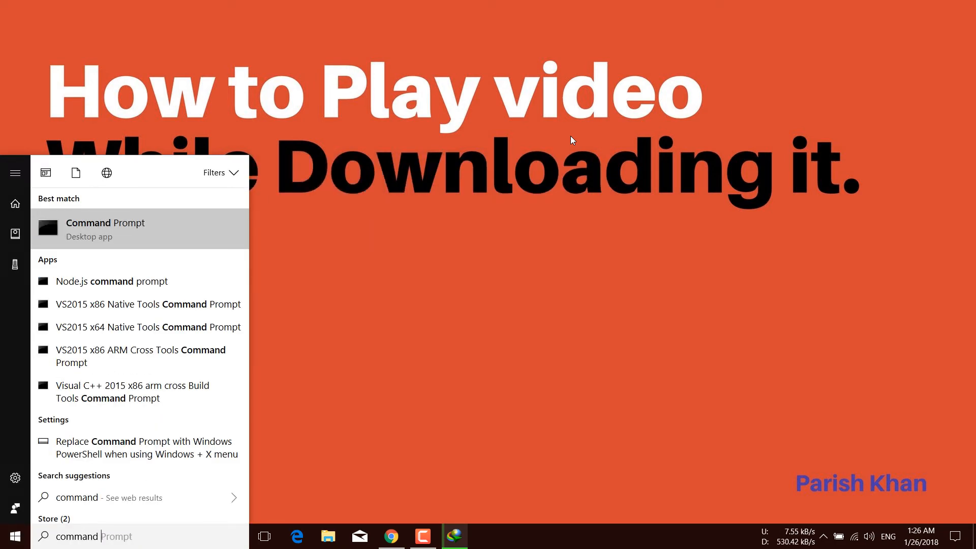
{"action": "left_click", "coordinate": [104, 230]}
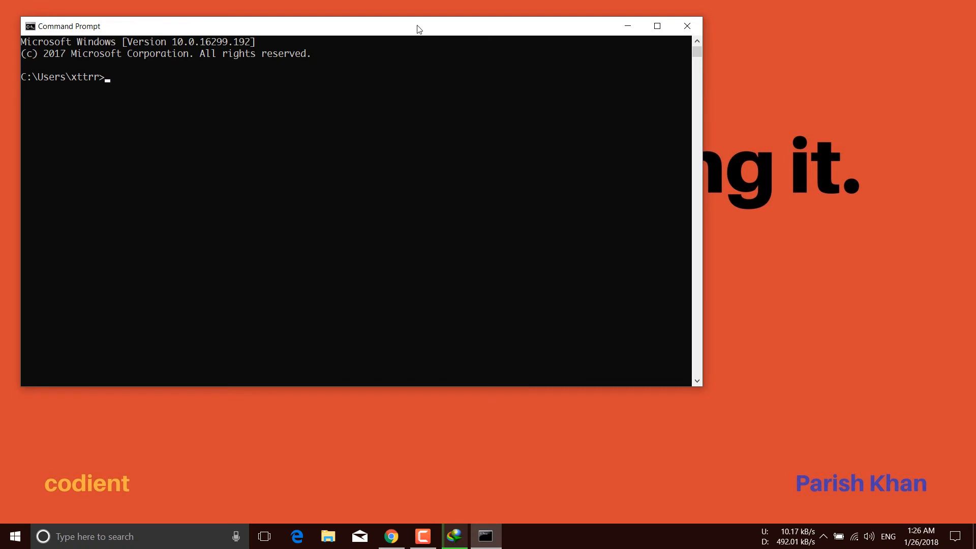
{"action": "left_click_drag", "start_coordinate": [418, 26], "coordinate": [517, 116]}
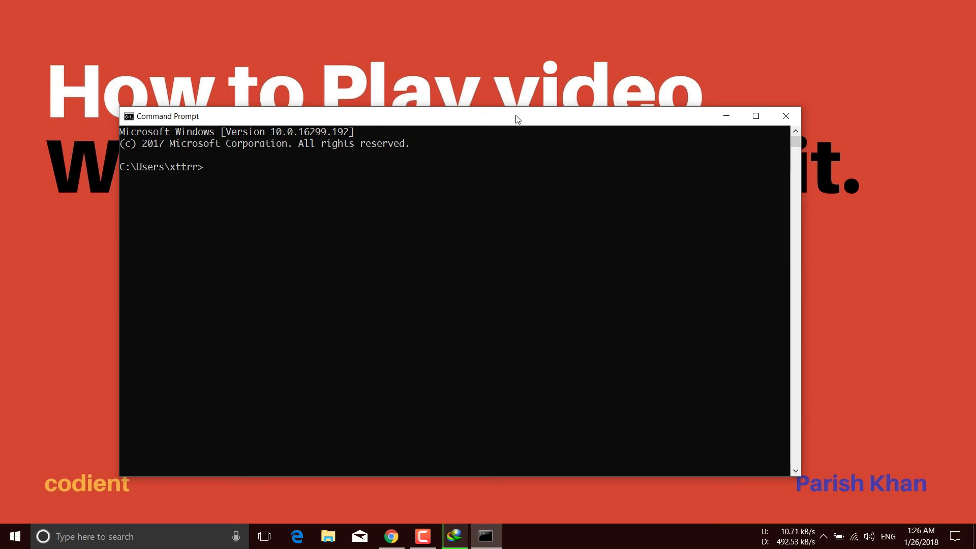
{"action": "mouse_move", "coordinate": [428, 145]}
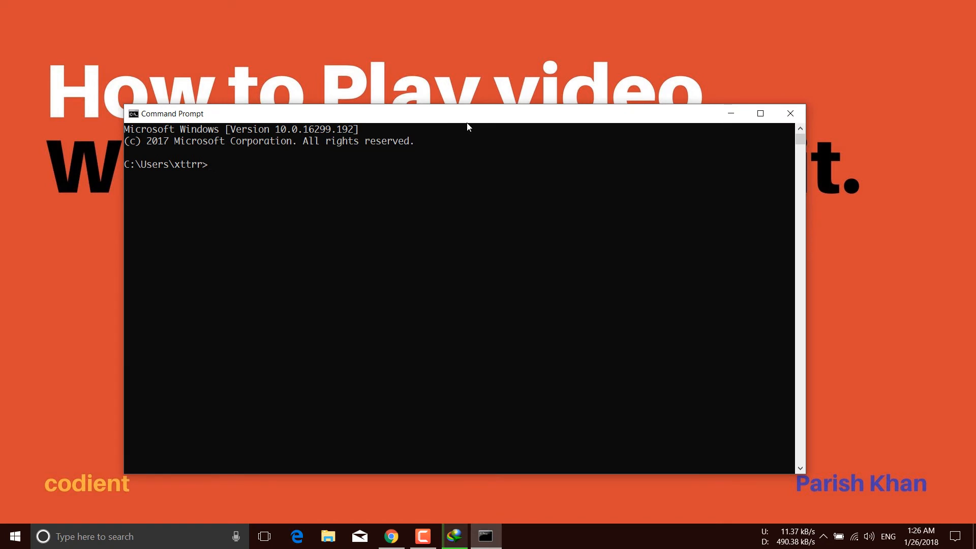
{"action": "left_click_drag", "start_coordinate": [468, 113], "coordinate": [509, 105]}
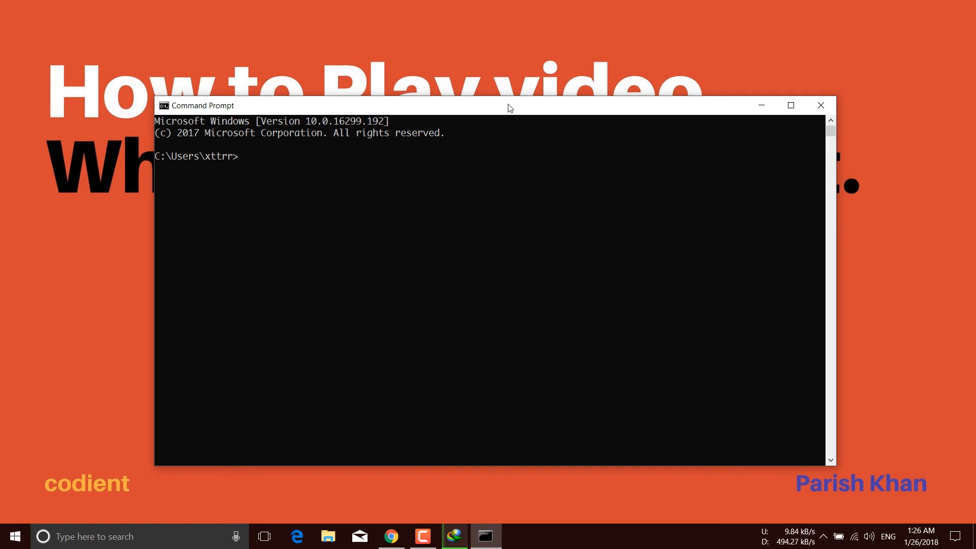
Step: Enter the command 'start C:\Users\xttrr\AppData\Roaming\IDM\' at the prompt
{"action": "type", "text": "star"}
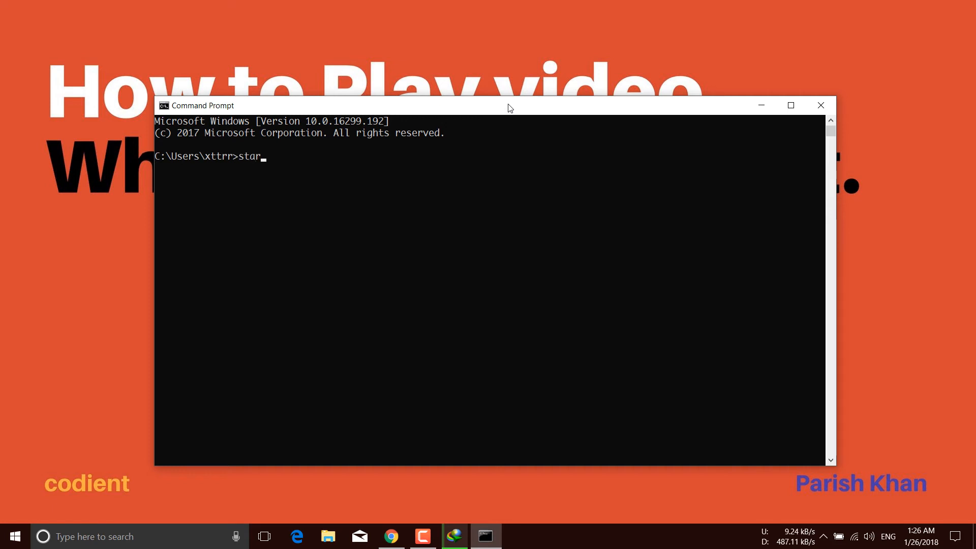
{"action": "type", "text": "t"}
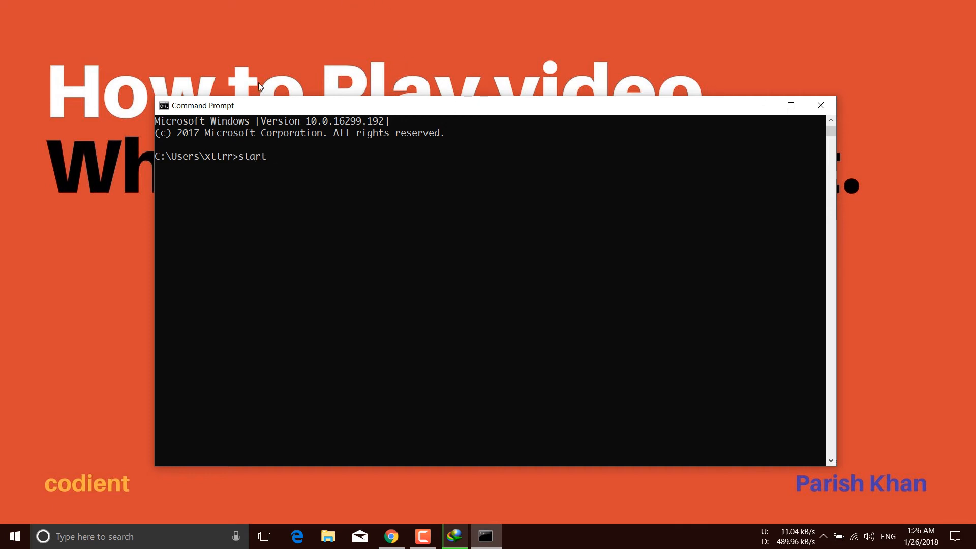
{"action": "type", "text": "C:\\Users\\xttrr\\AppData\\Roaming\\IDM\\"}
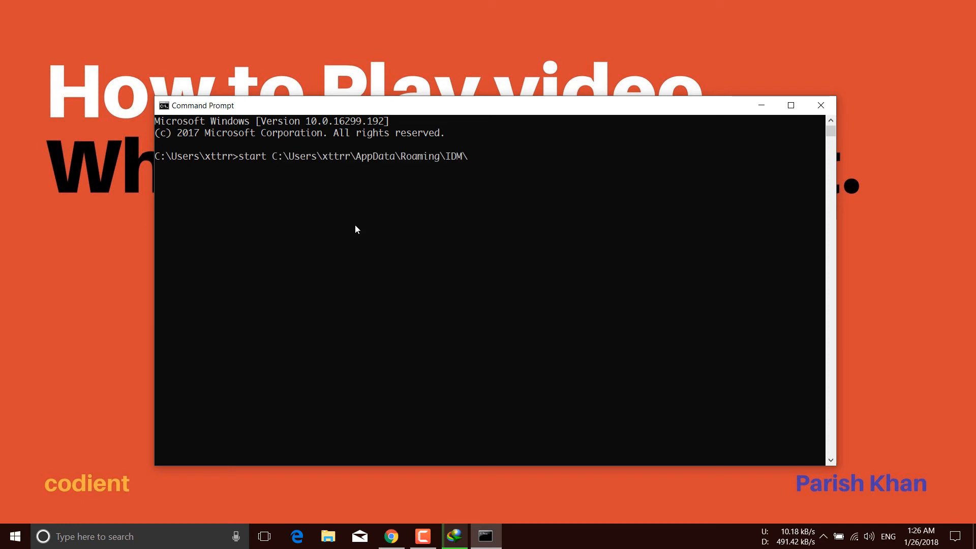
{"action": "mouse_move", "coordinate": [476, 162]}
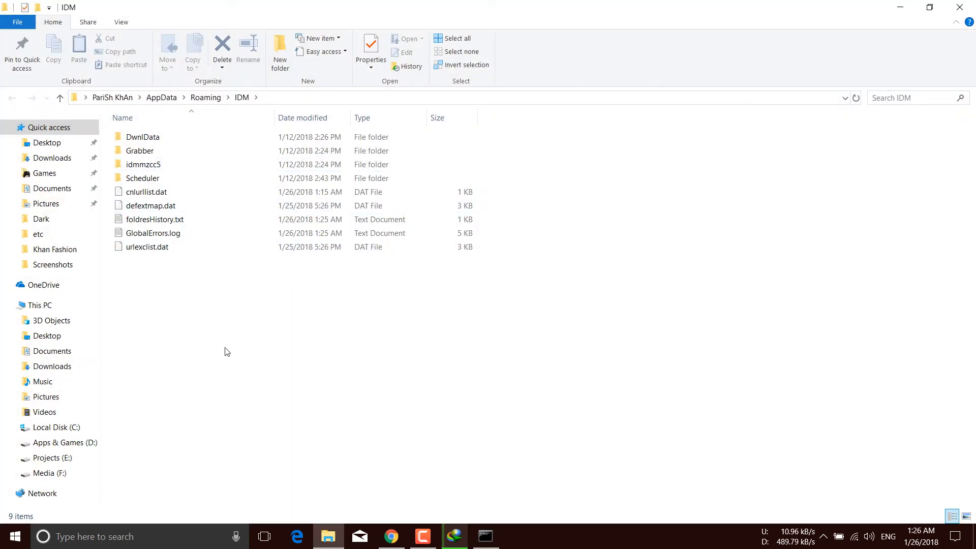
{"action": "mouse_move", "coordinate": [428, 433]}
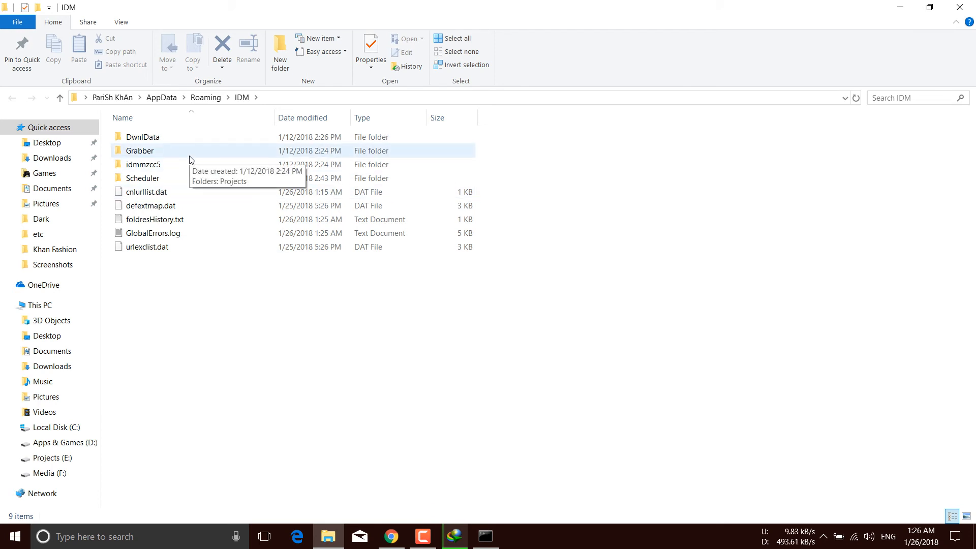
Step: Open the IDM folder and drill into DwnlData and the user's download data subfolder
{"action": "left_click", "coordinate": [143, 137]}
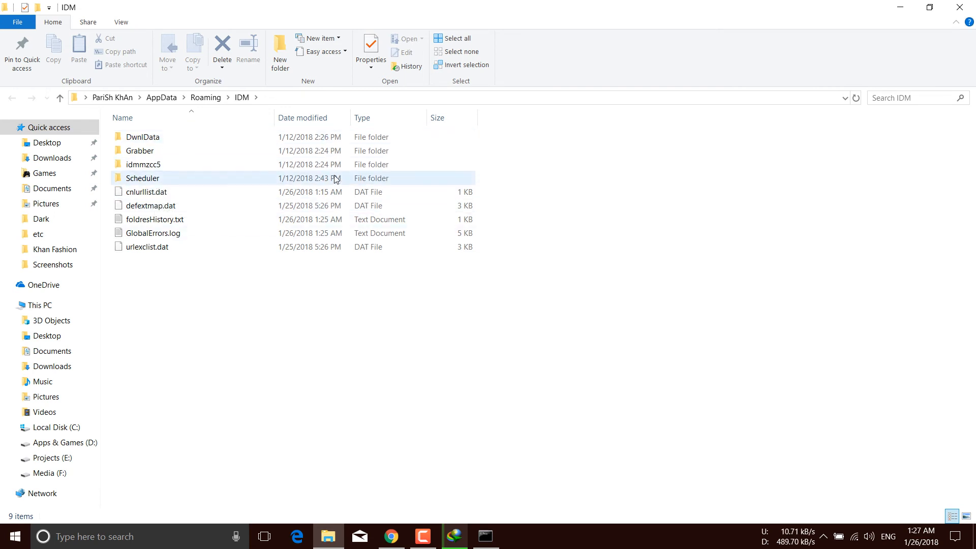
{"action": "left_click", "coordinate": [354, 272]}
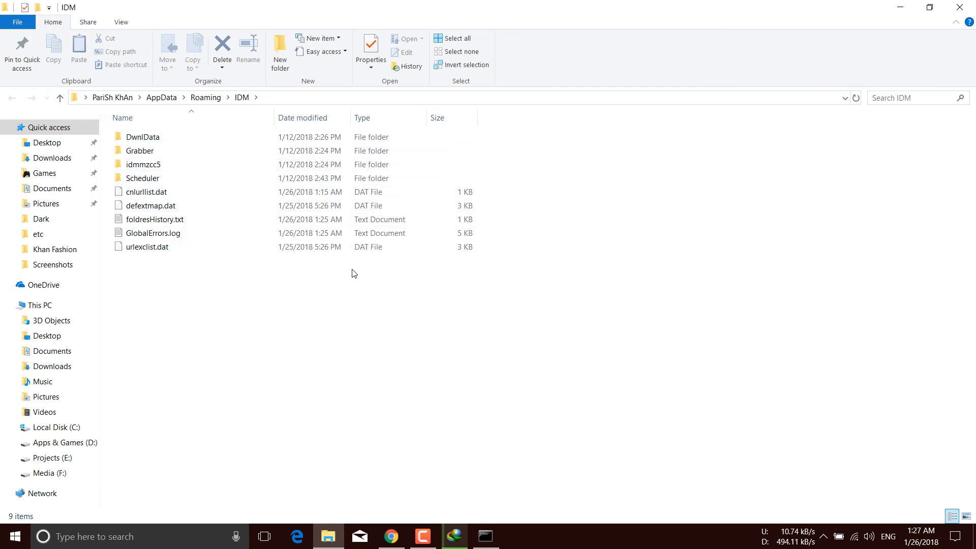
{"action": "mouse_move", "coordinate": [144, 139]}
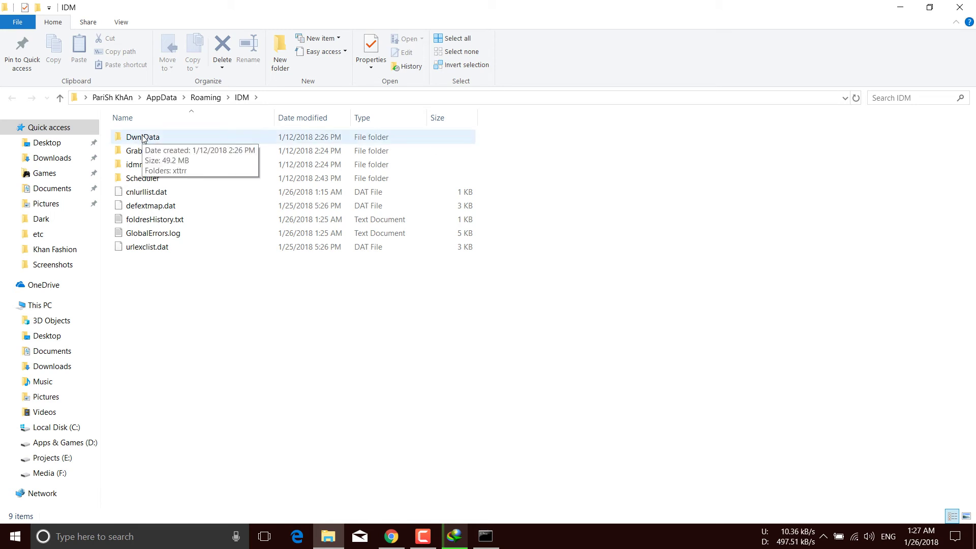
{"action": "double_click", "coordinate": [144, 136]}
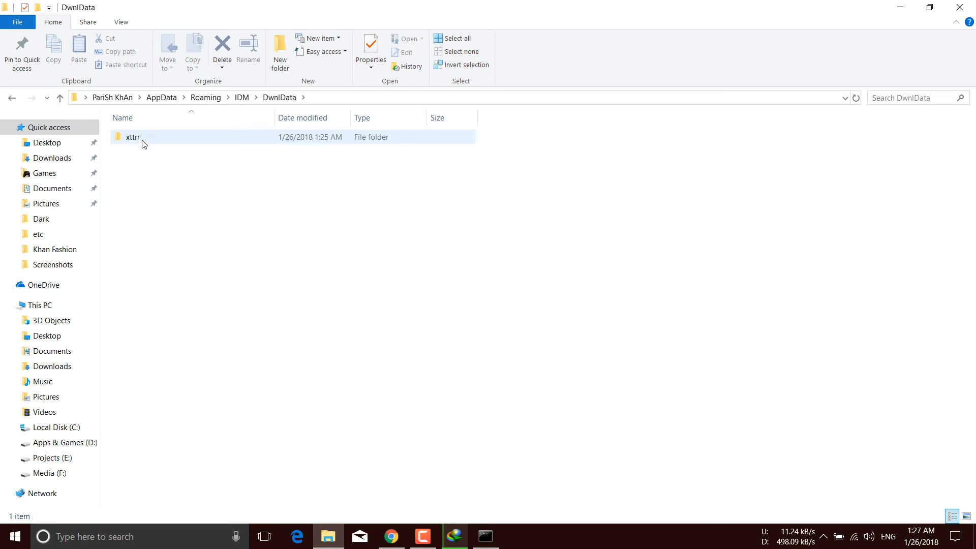
{"action": "double_click", "coordinate": [132, 137]}
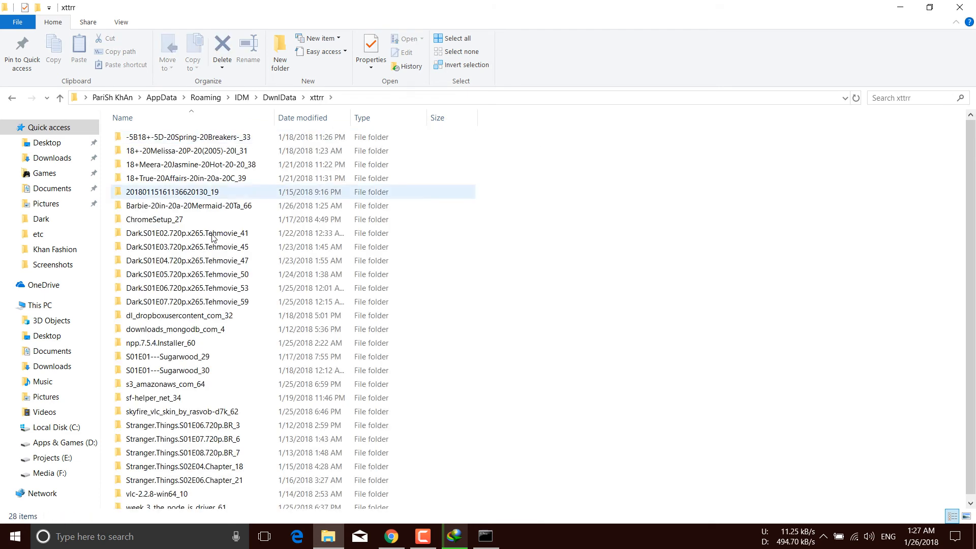
{"action": "mouse_move", "coordinate": [189, 321]}
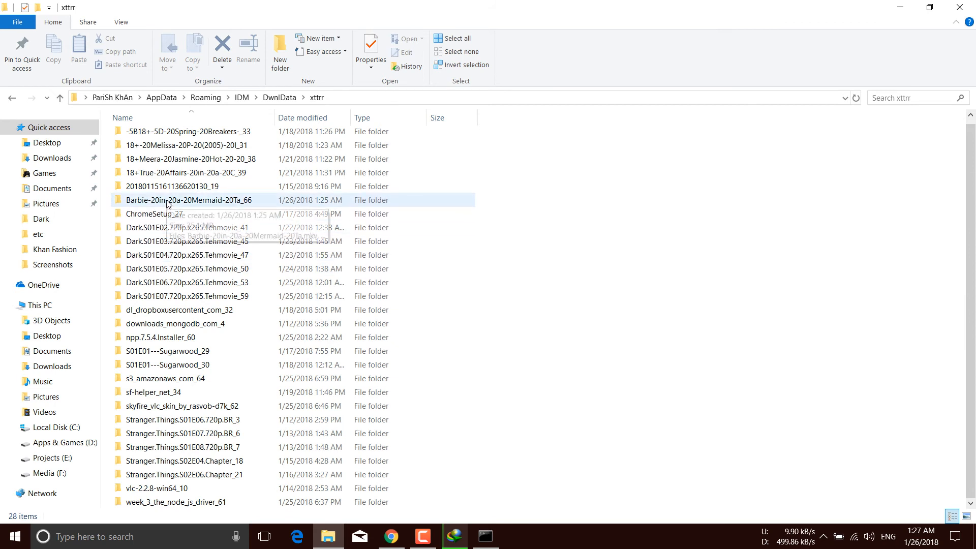
{"action": "mouse_move", "coordinate": [152, 202]}
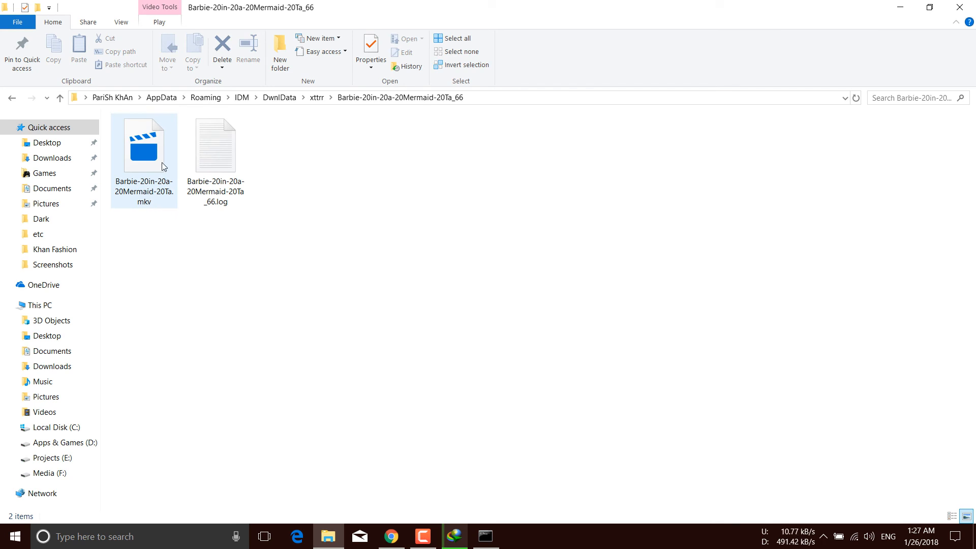
{"action": "mouse_move", "coordinate": [132, 184]}
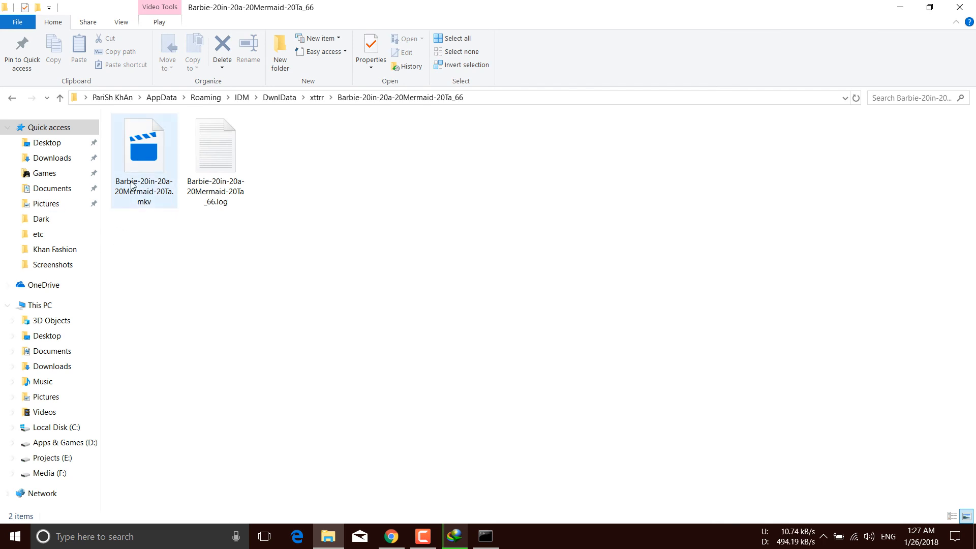
Step: Open the partially downloaded Barbie .mkv in VLC media player and pause it
{"action": "left_click", "coordinate": [145, 144]}
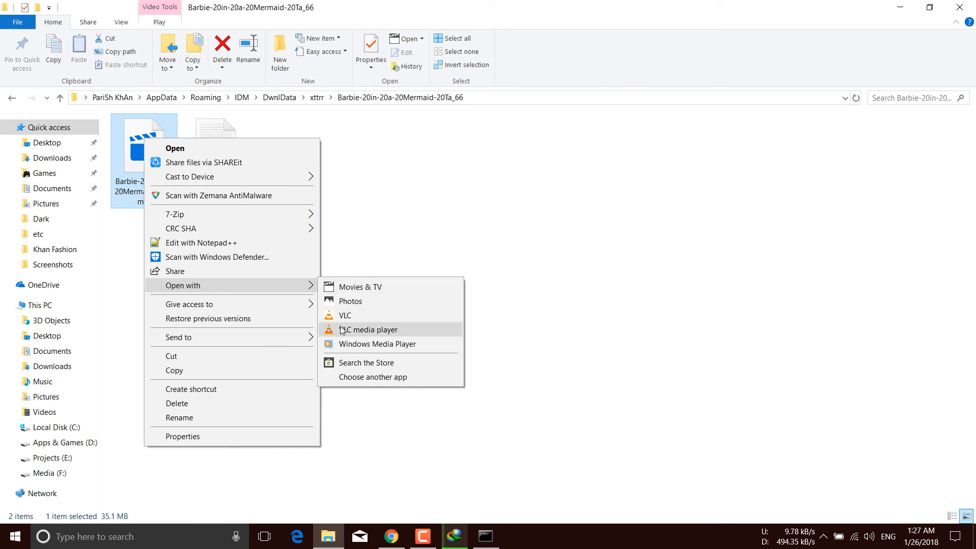
{"action": "left_click", "coordinate": [368, 330]}
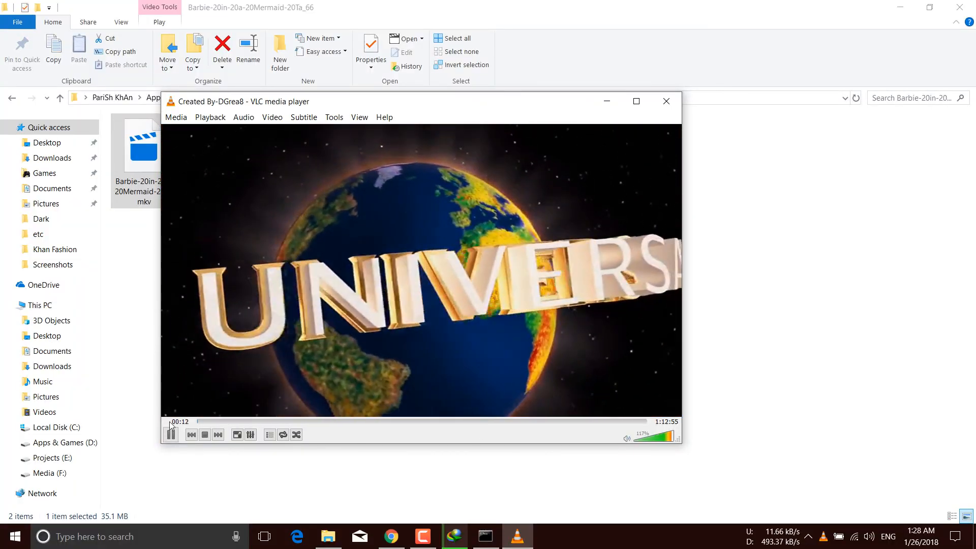
{"action": "left_click", "coordinate": [170, 436]}
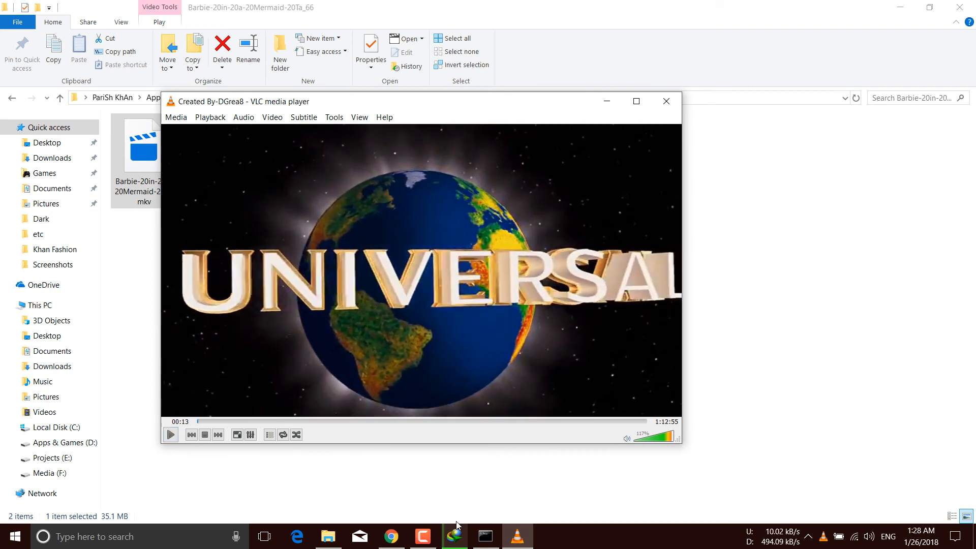